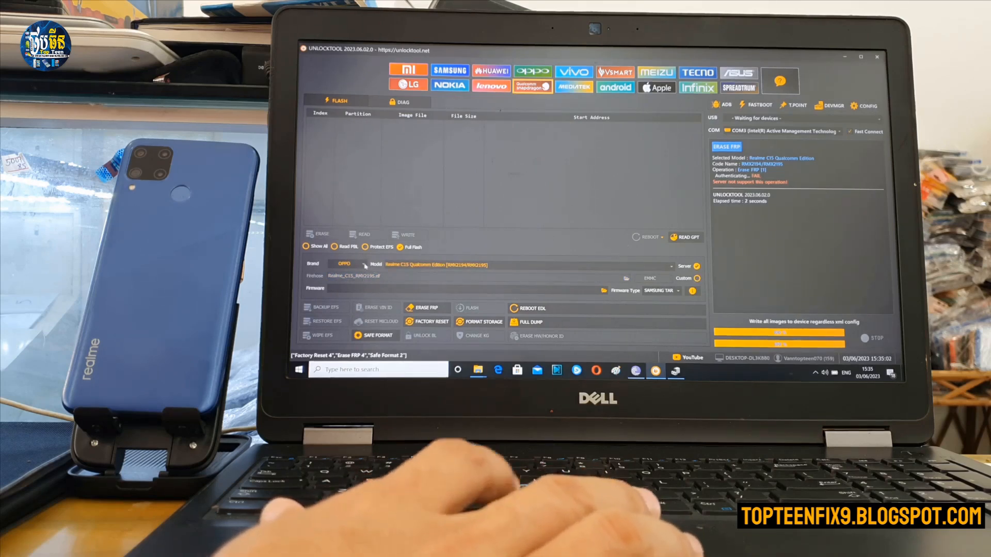
Open the custom firehose file picker for the Realme C15 Qualcomm model under Oppo
click(344, 264)
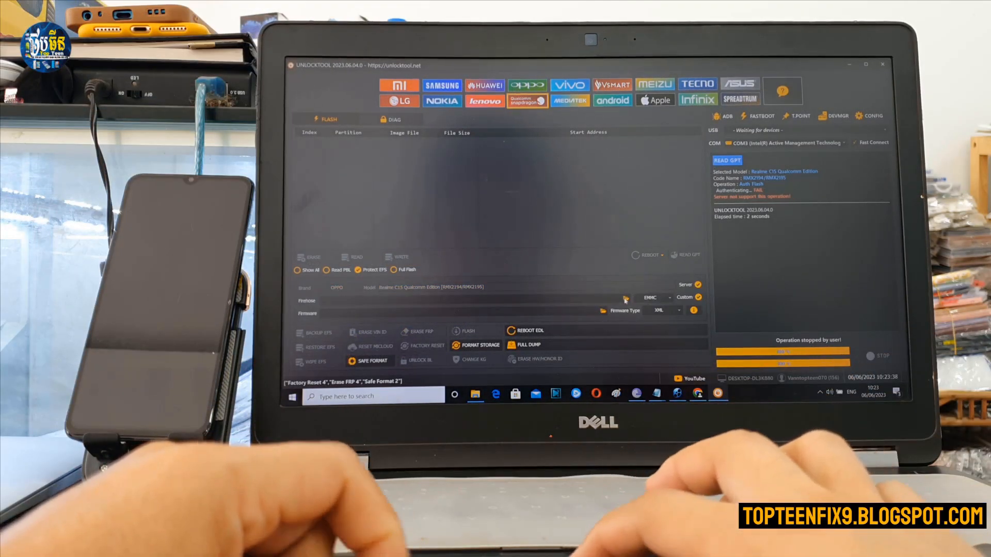
click(624, 310)
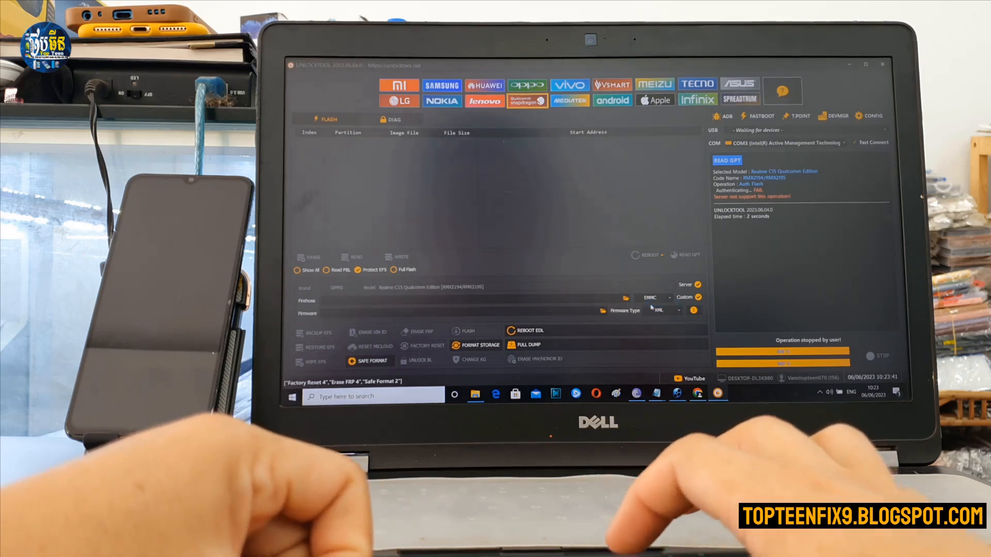
click(625, 298)
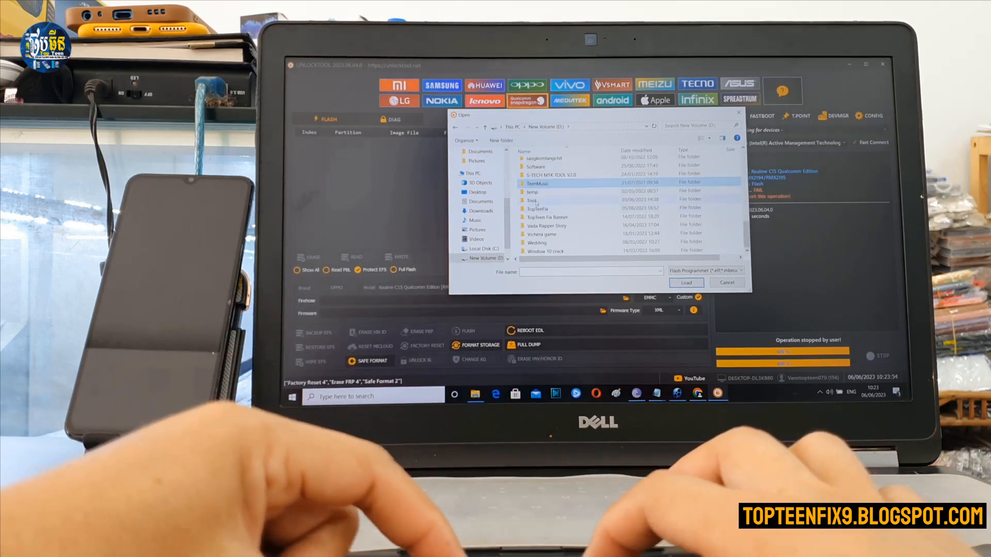
Navigate into Tool > Realme C15 No Auth Firehose, listing the RMX2195 ELF programmer
double_click(532, 201)
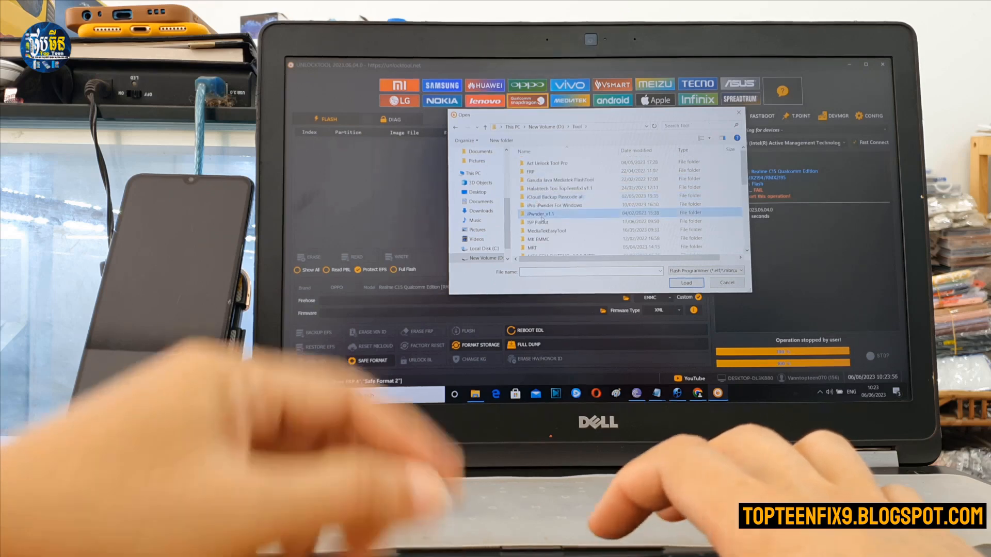
scroll(down, 3)
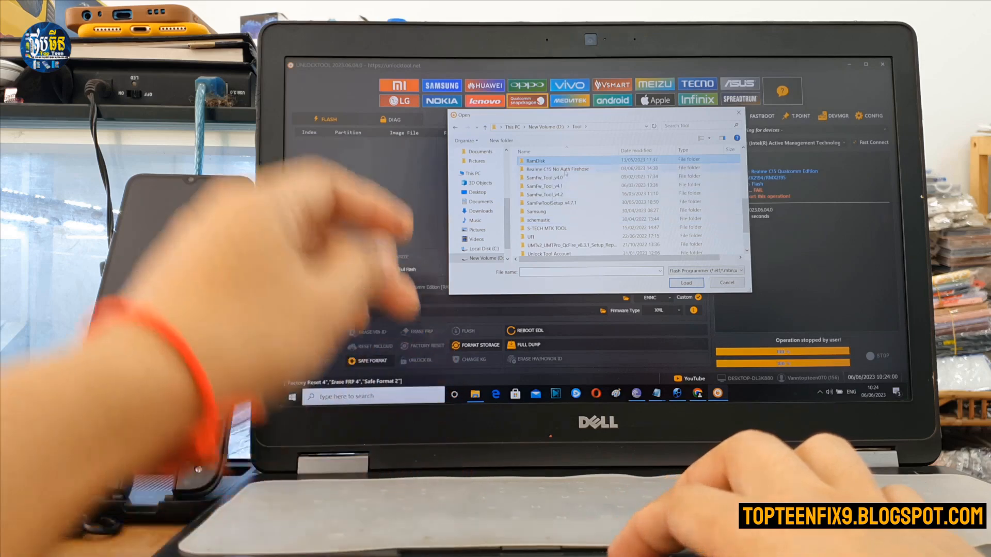
click(558, 169)
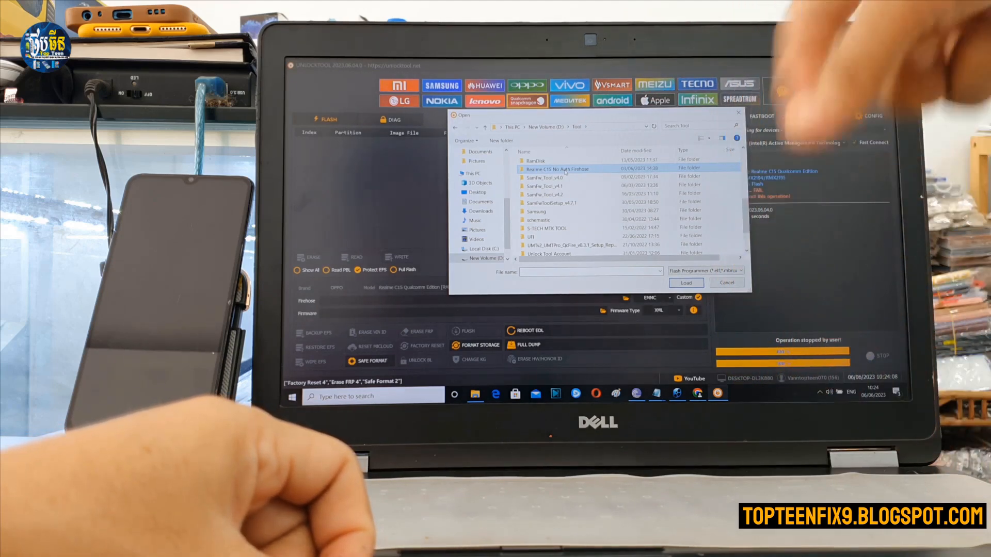
double_click(556, 169)
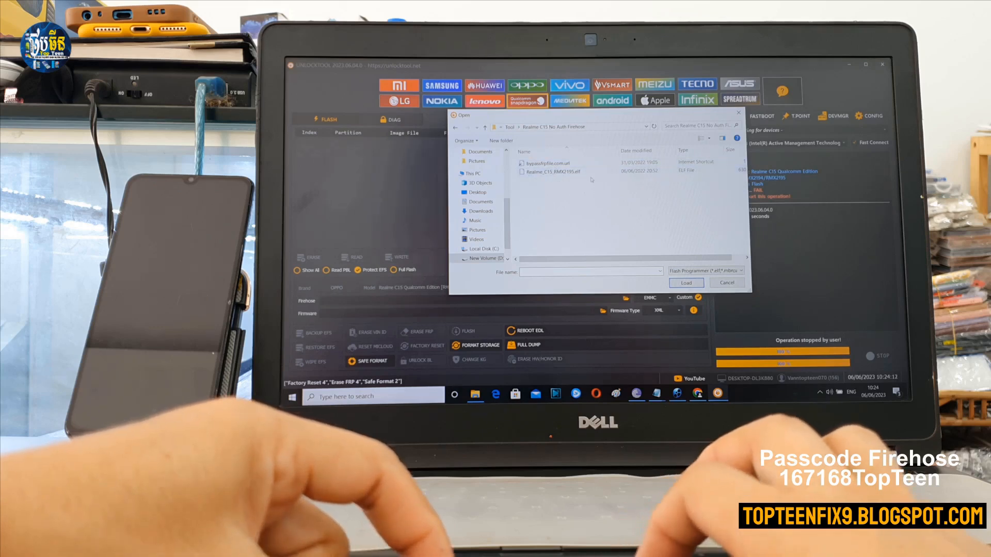
mouse_move(553, 172)
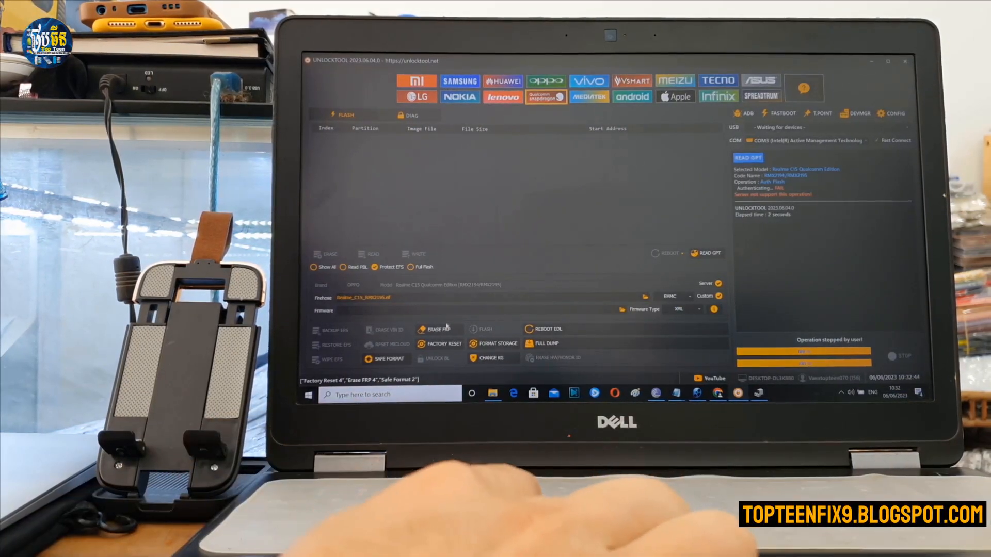
Start ERASE FRP using Method 1 - Bulk write (Default)
click(437, 329)
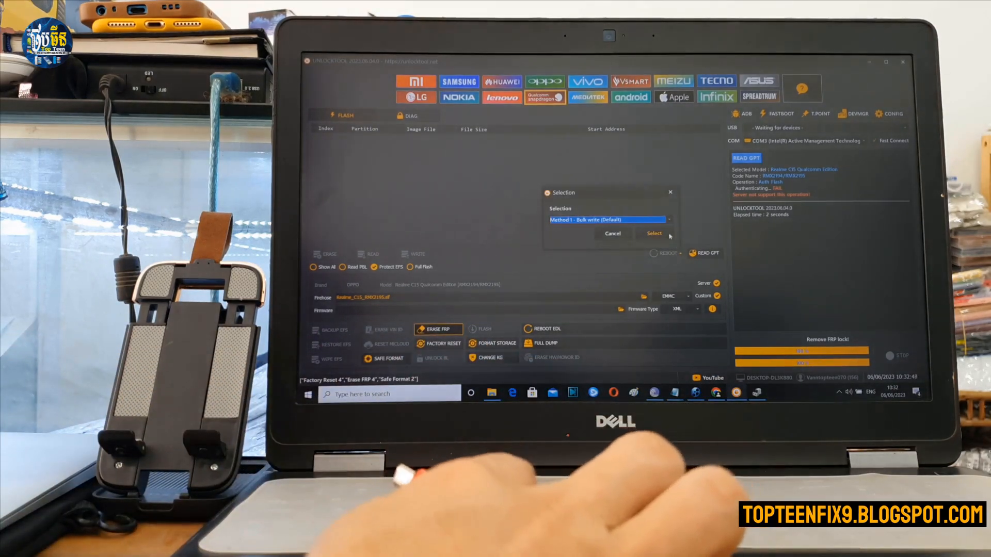
click(654, 233)
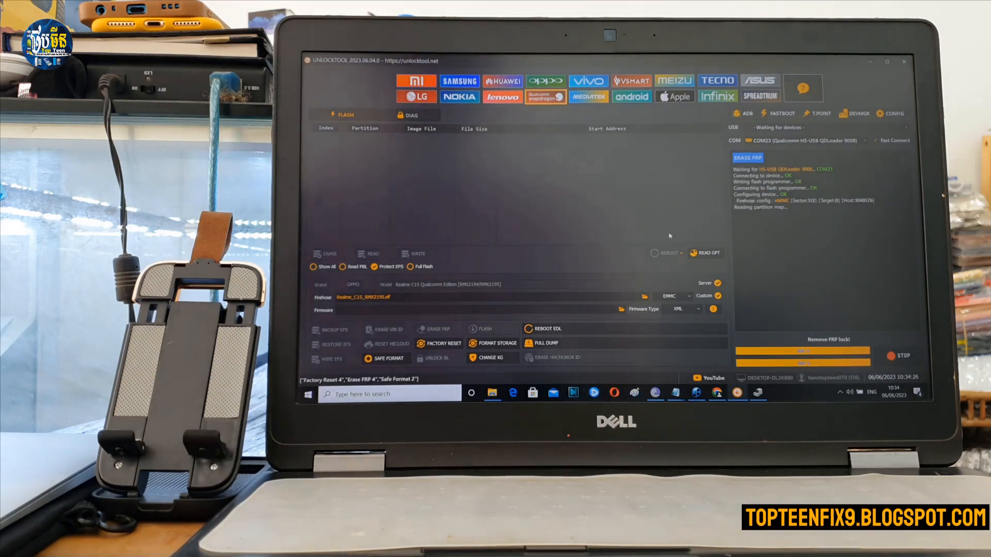
Stop the FRP erase after the GPT header read fails
click(903, 354)
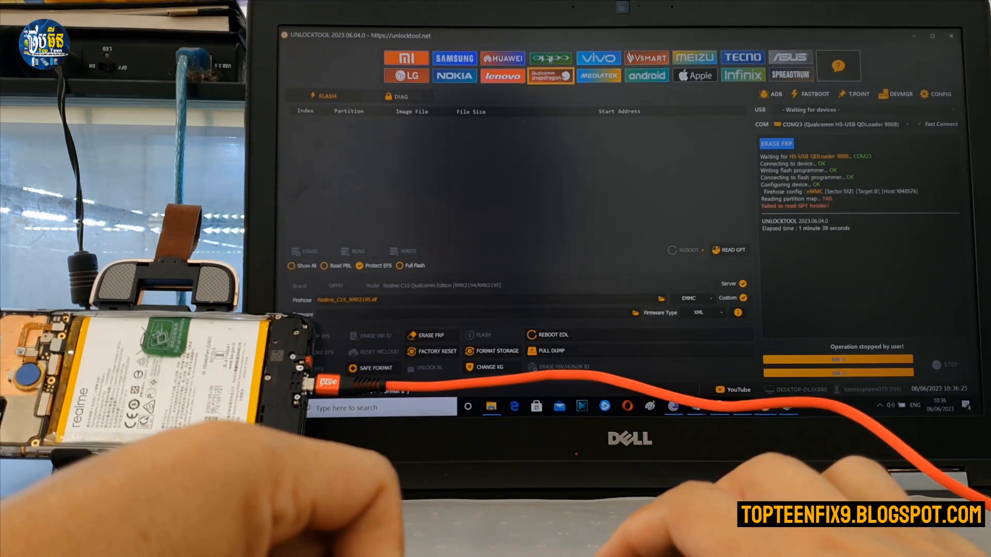
In the OPPO tools, search 'c15' and select Realme C15 Qualcomm Edition
click(397, 96)
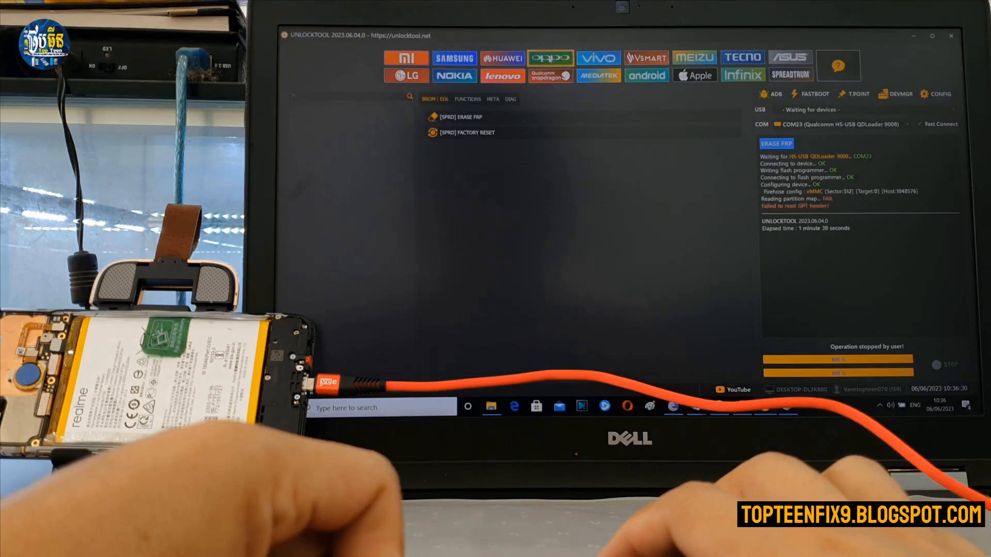
click(551, 57)
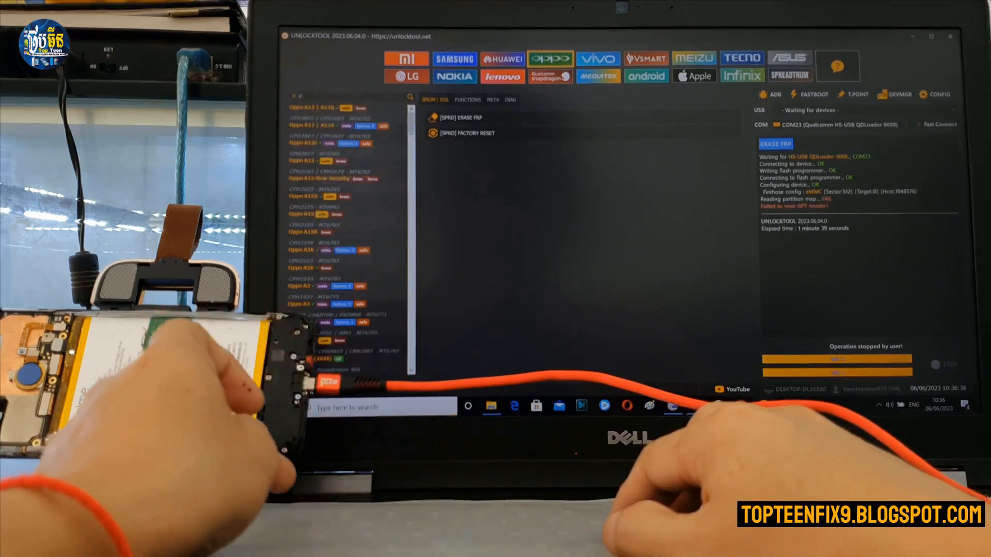
text(15)
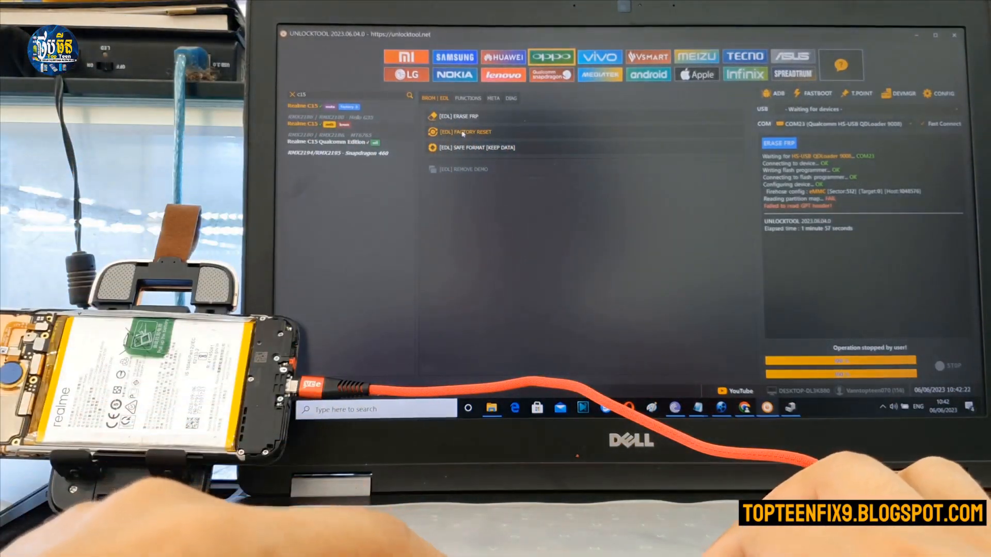
Run [EDL] FACTORY RESET until FRP and USERDATA erase OK and the phone reboots, then dial a #8 code
click(468, 132)
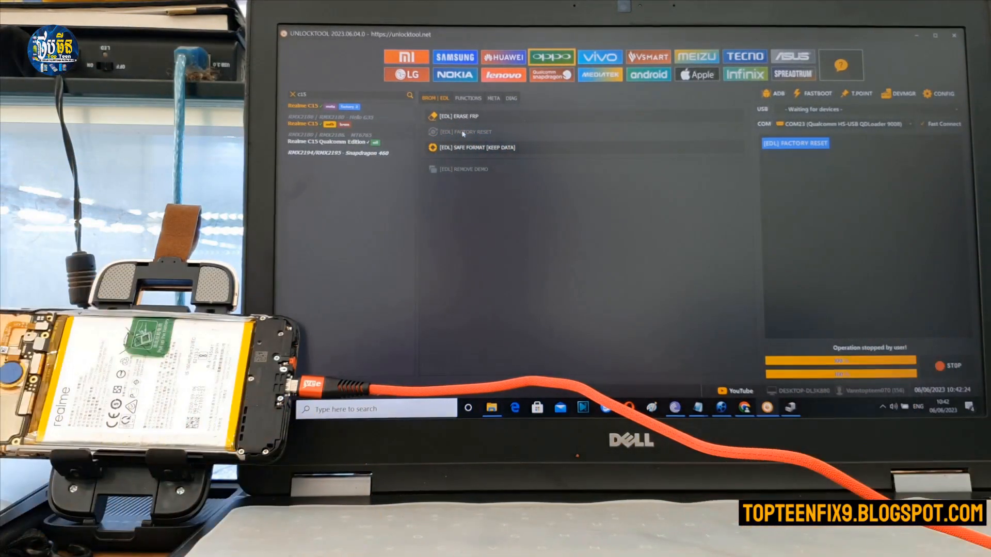
click(465, 132)
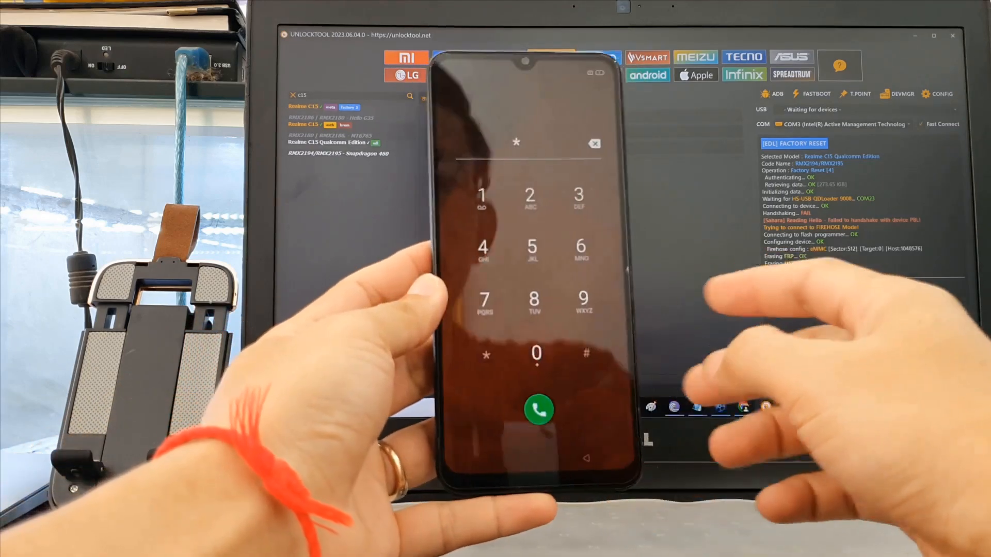
text(#8)
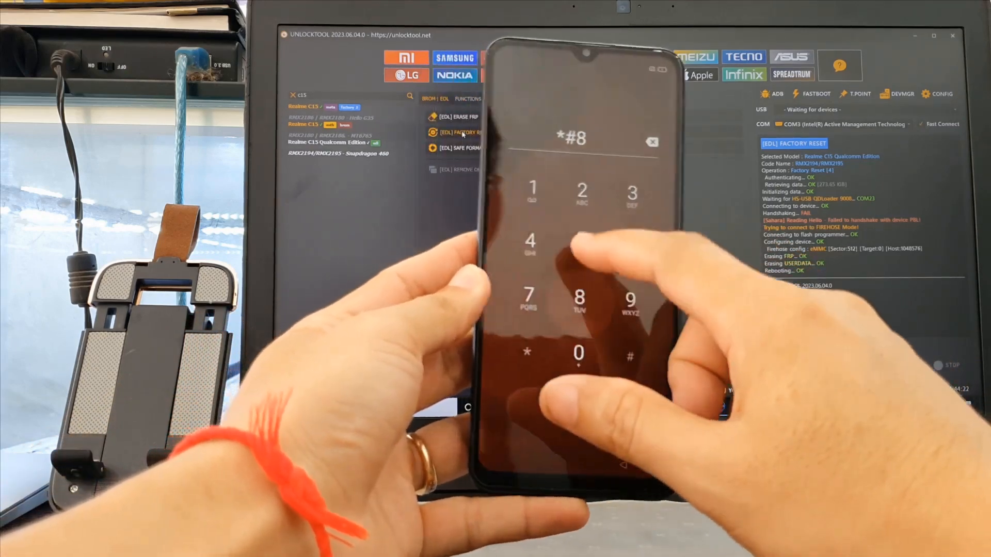